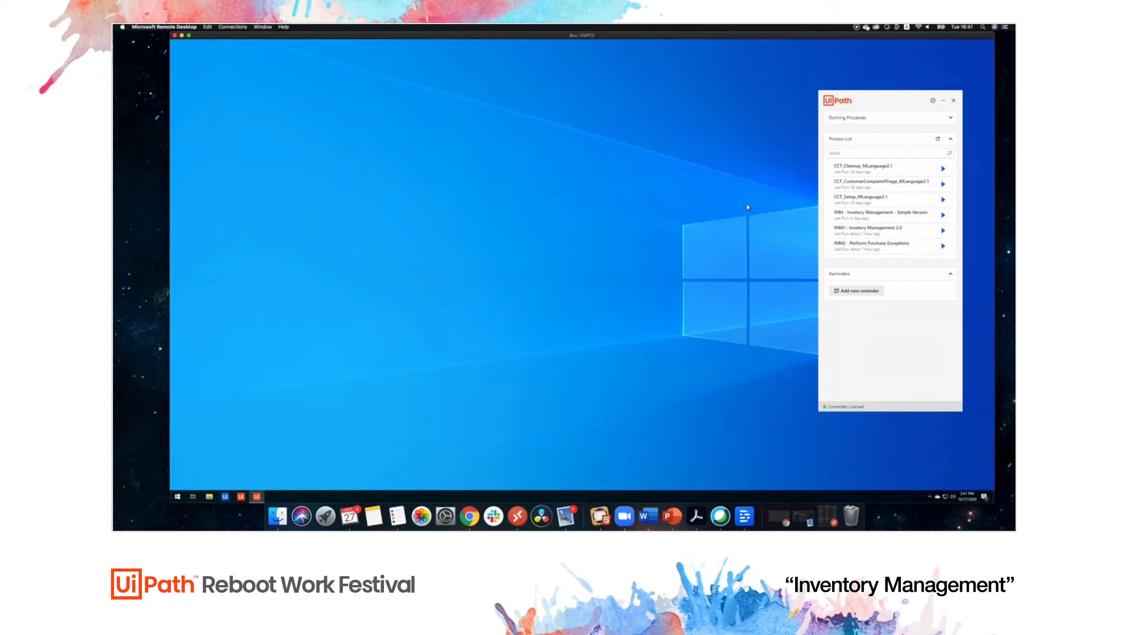
Run the INM1 - Inventory Management 2.0 process from UiPath Assistant
click(943, 231)
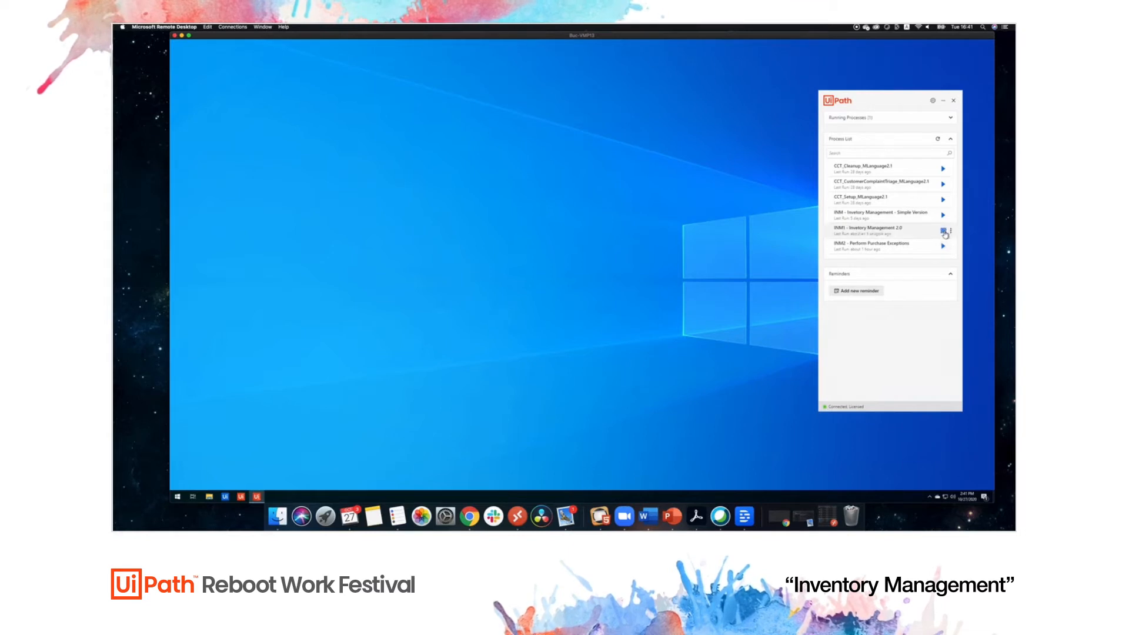
click(944, 231)
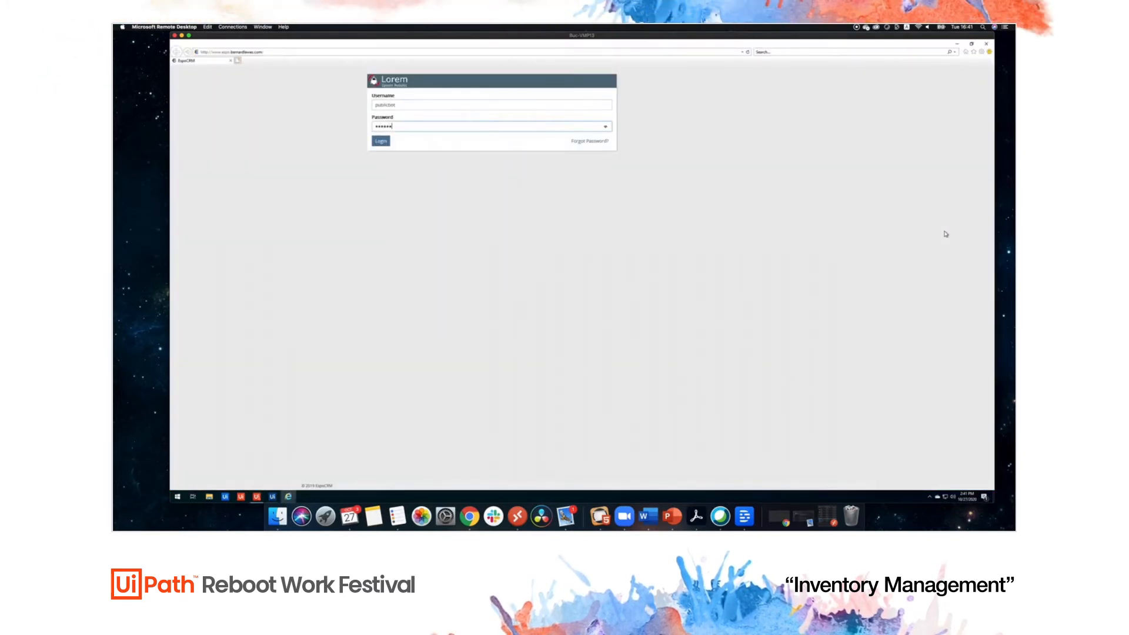
Log in to Lorem CRM and review each inventory product's weekly InventoryDatas, including HP Laptop
click(381, 141)
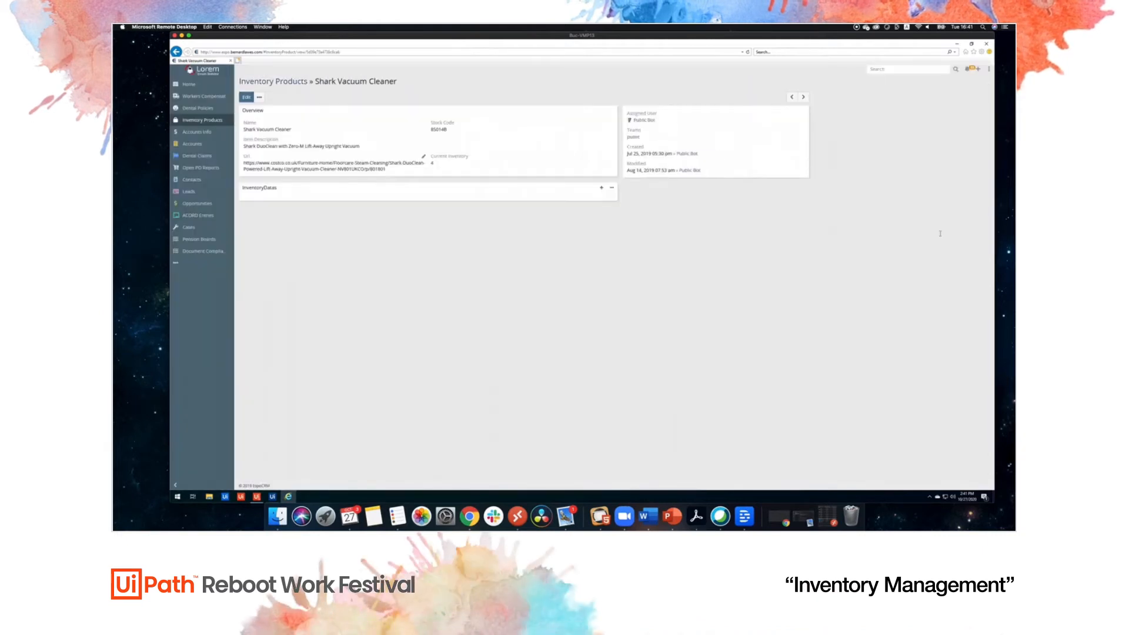
click(601, 187)
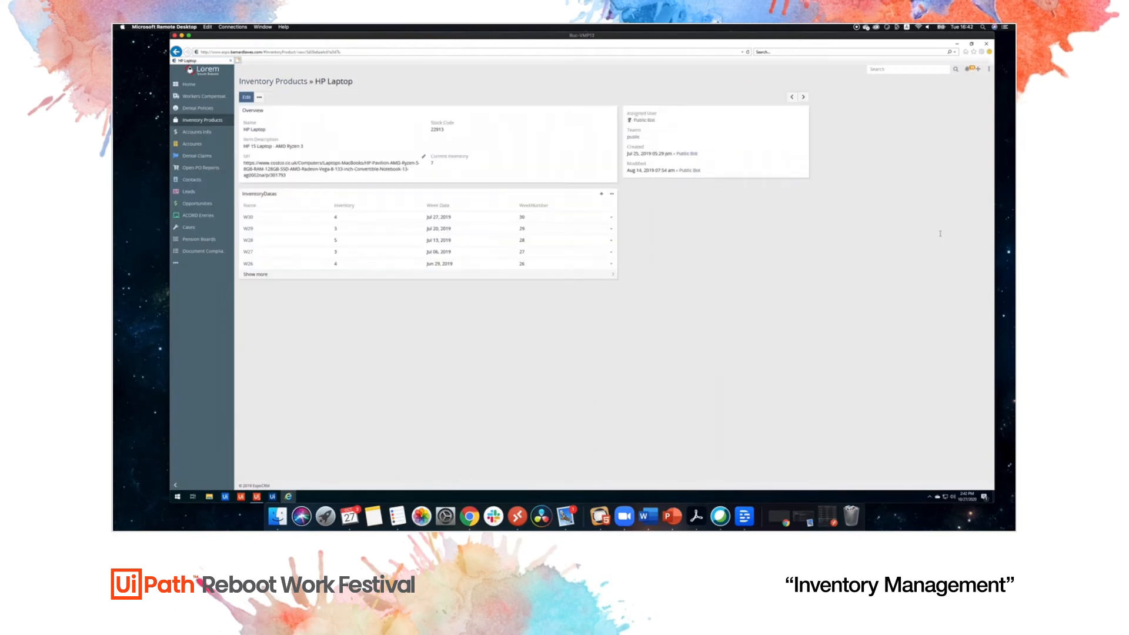
click(254, 274)
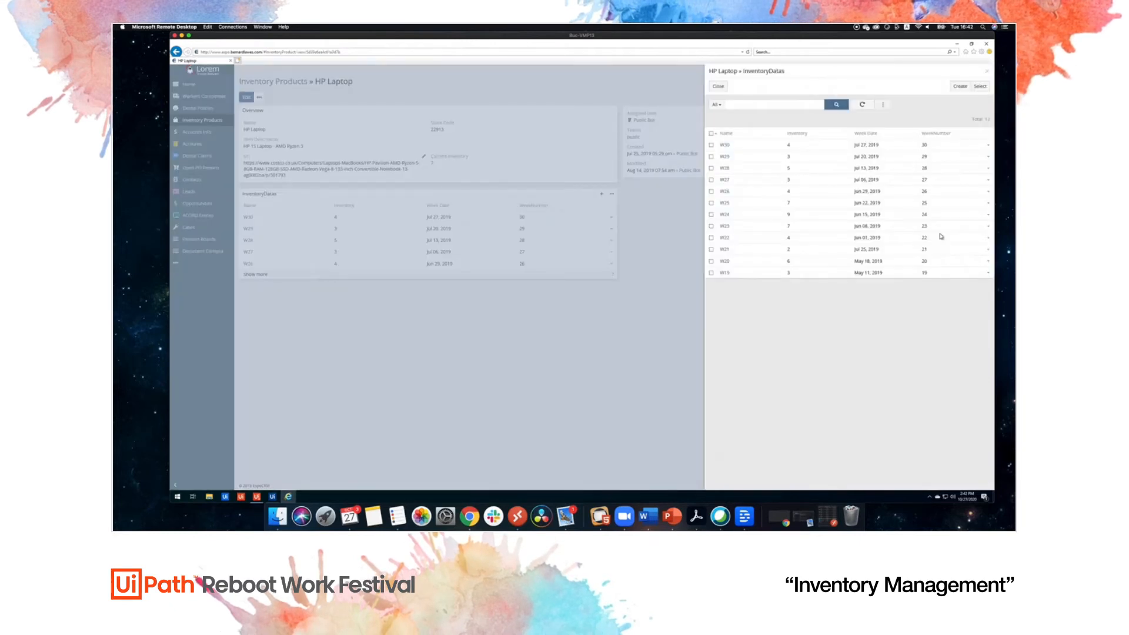
click(717, 86)
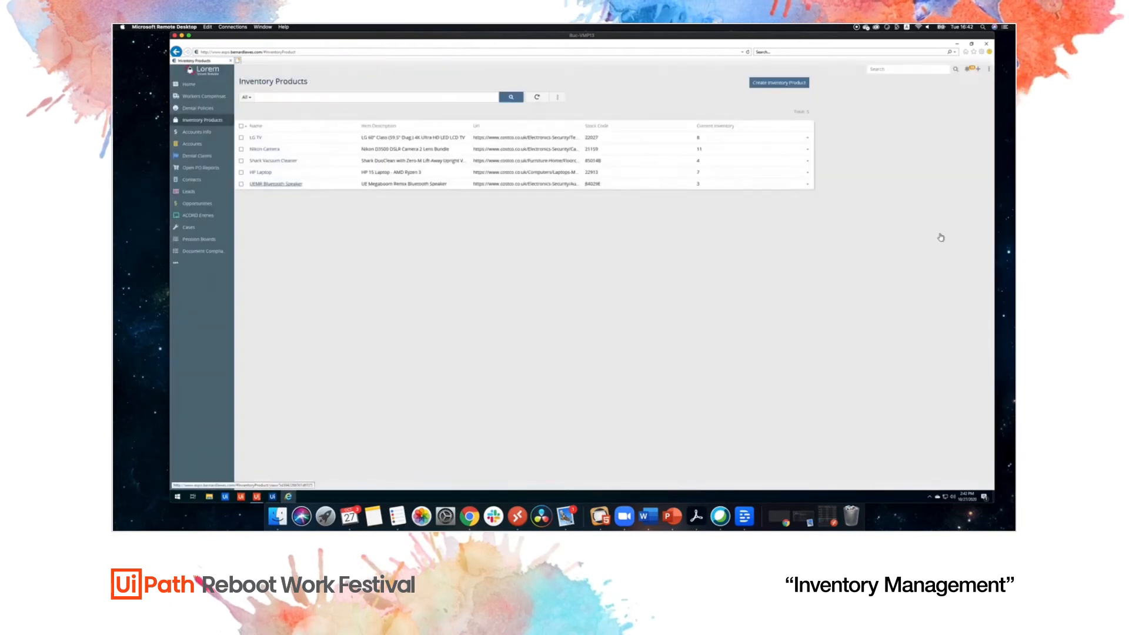
click(273, 183)
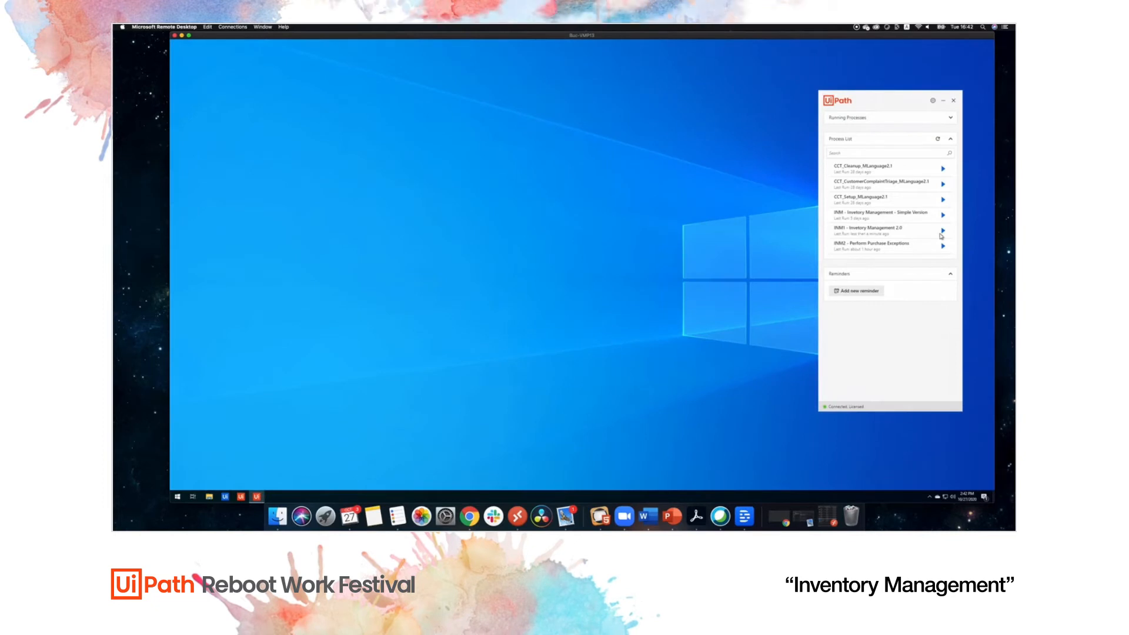
mouse_move(792, 417)
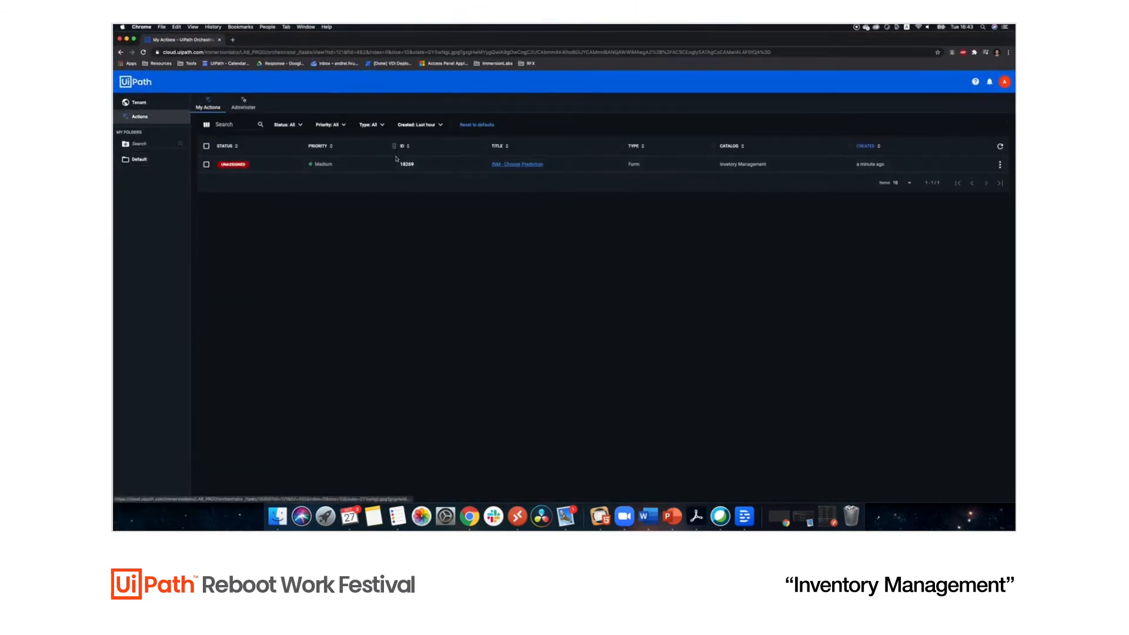
Assign the INM - Choose Prediction action to self and open its form
click(1001, 165)
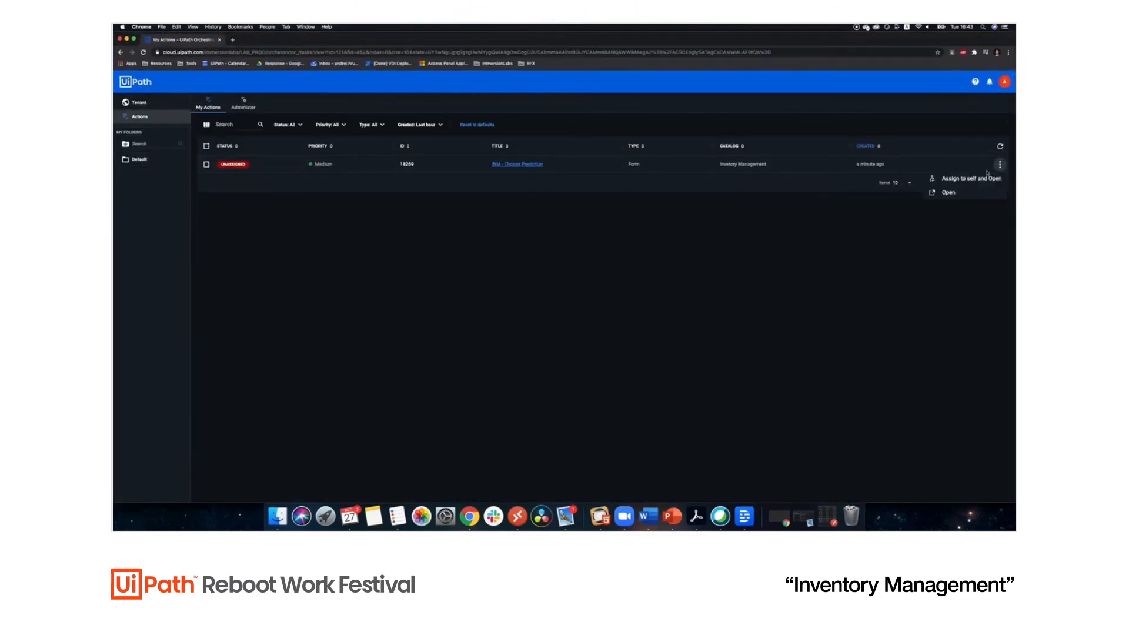
click(969, 179)
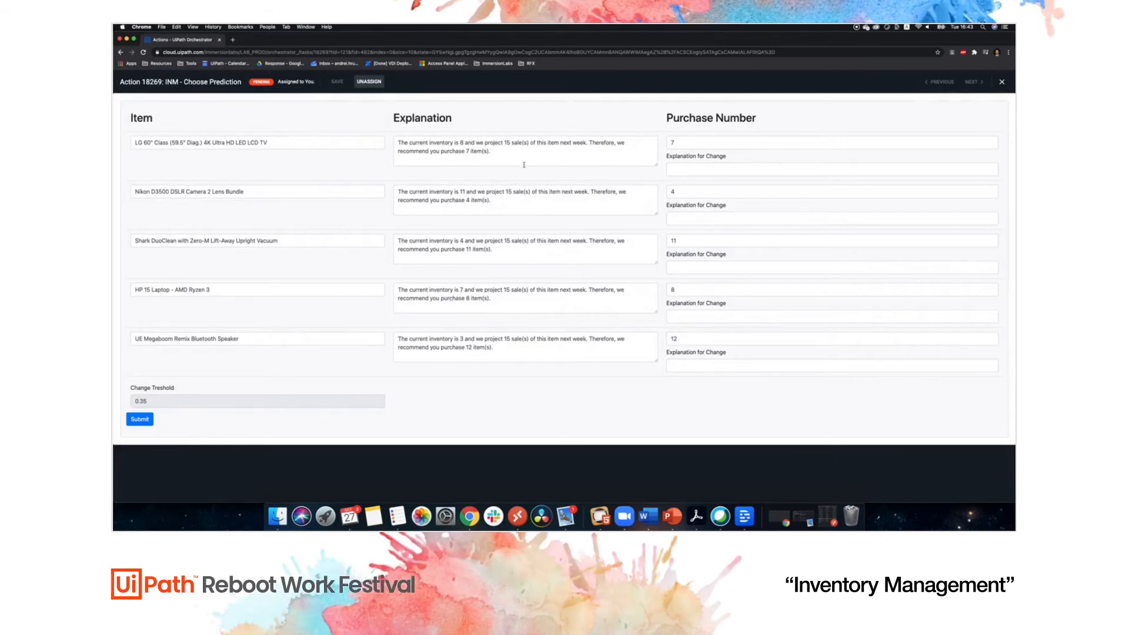
Set HP 15 Laptop's purchase number to 25 with explanation 'hype'
click(830, 143)
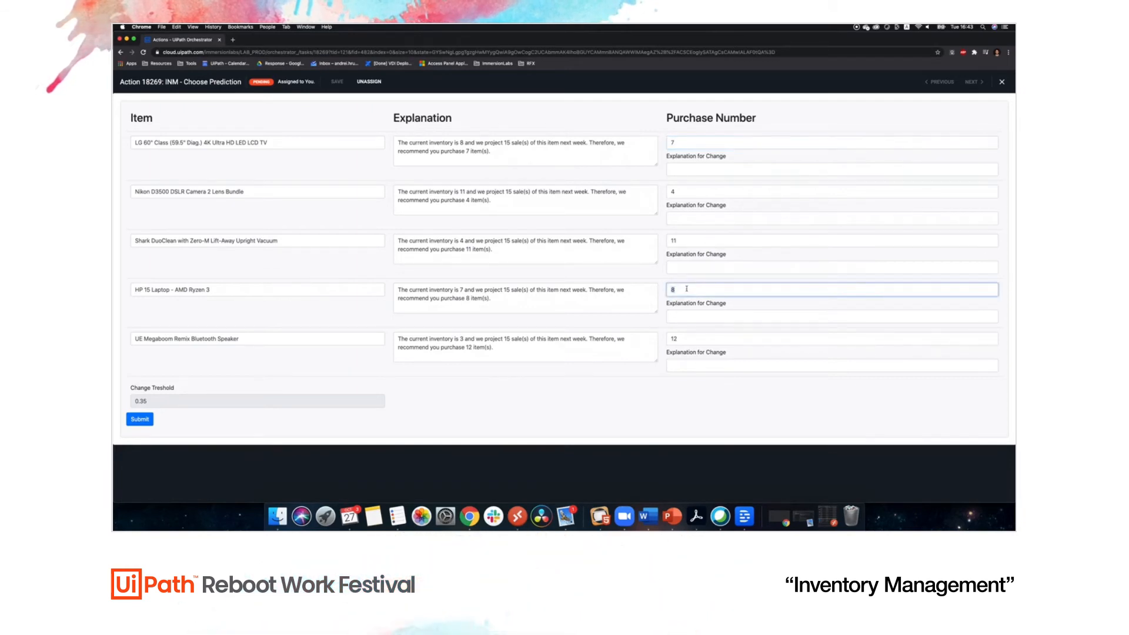
text(25)
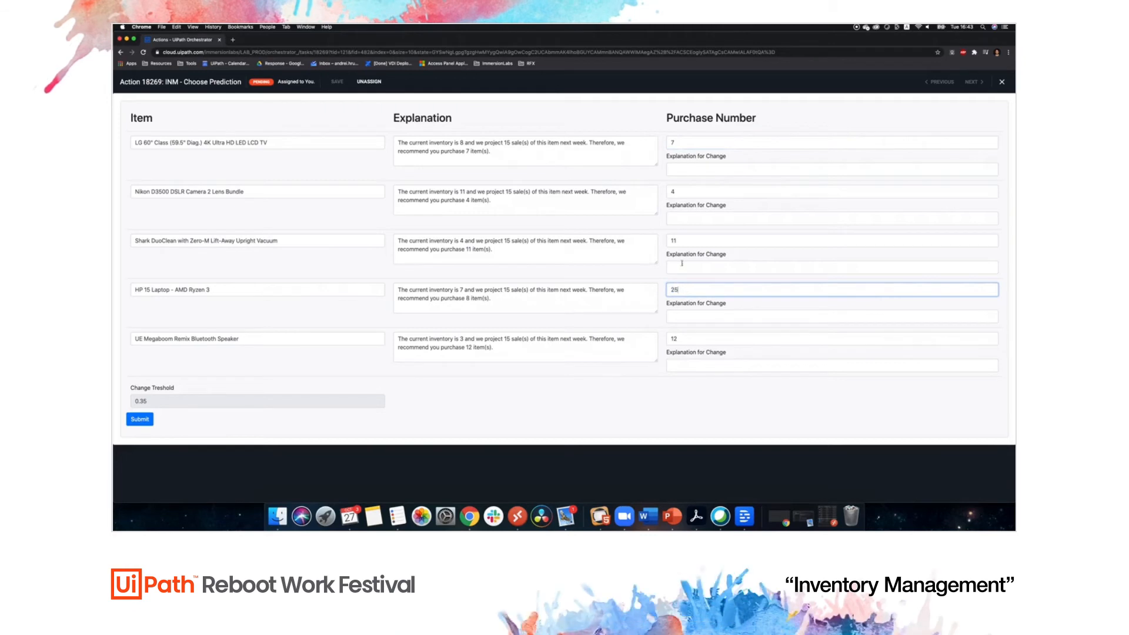
click(833, 316)
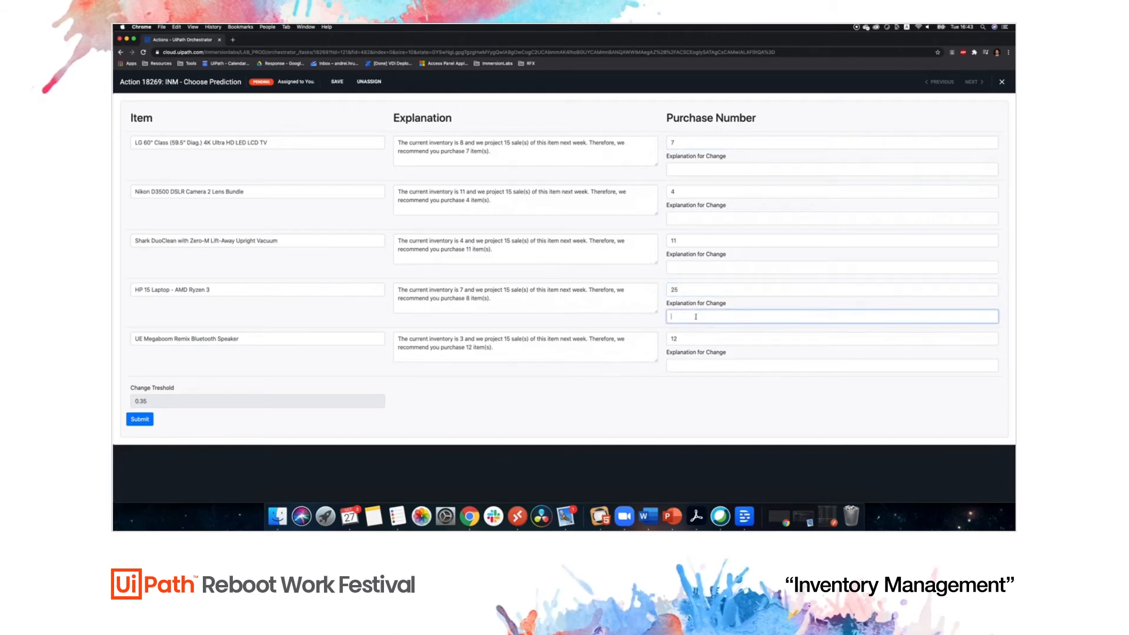
text(hype)
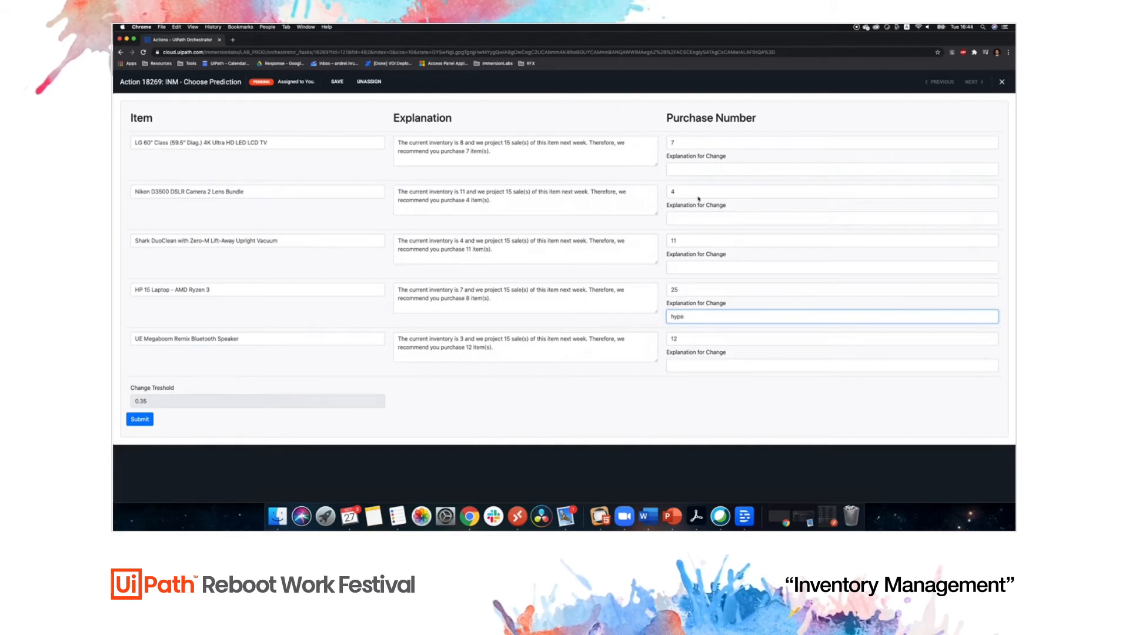
Set the Nikon camera's purchase number to 2 with explanation 'end of life'
click(829, 191)
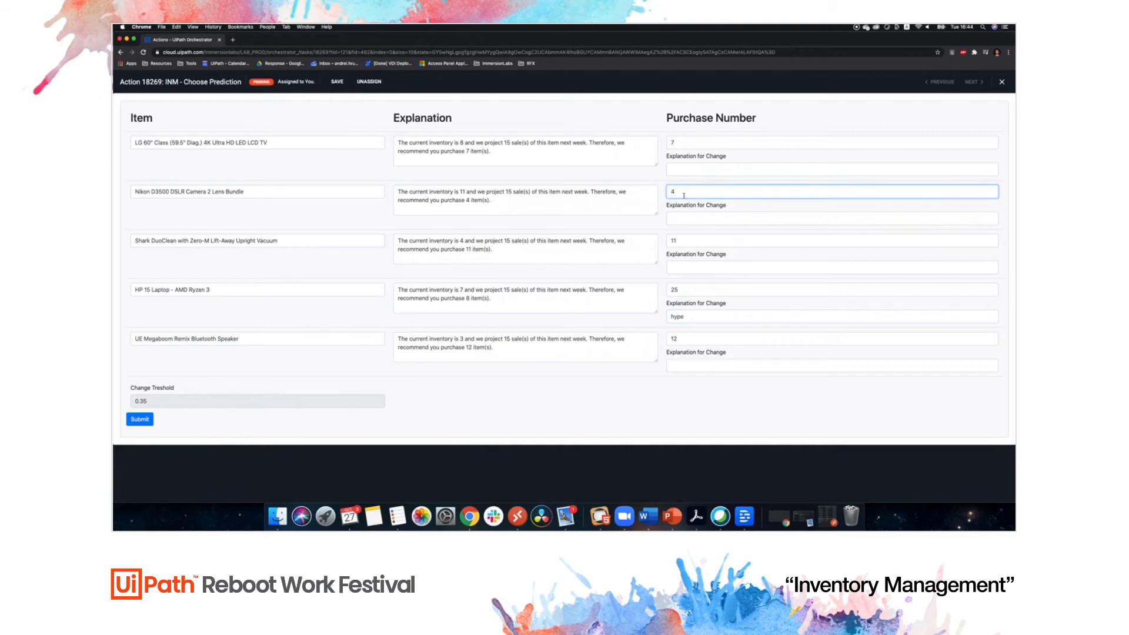
text(2)
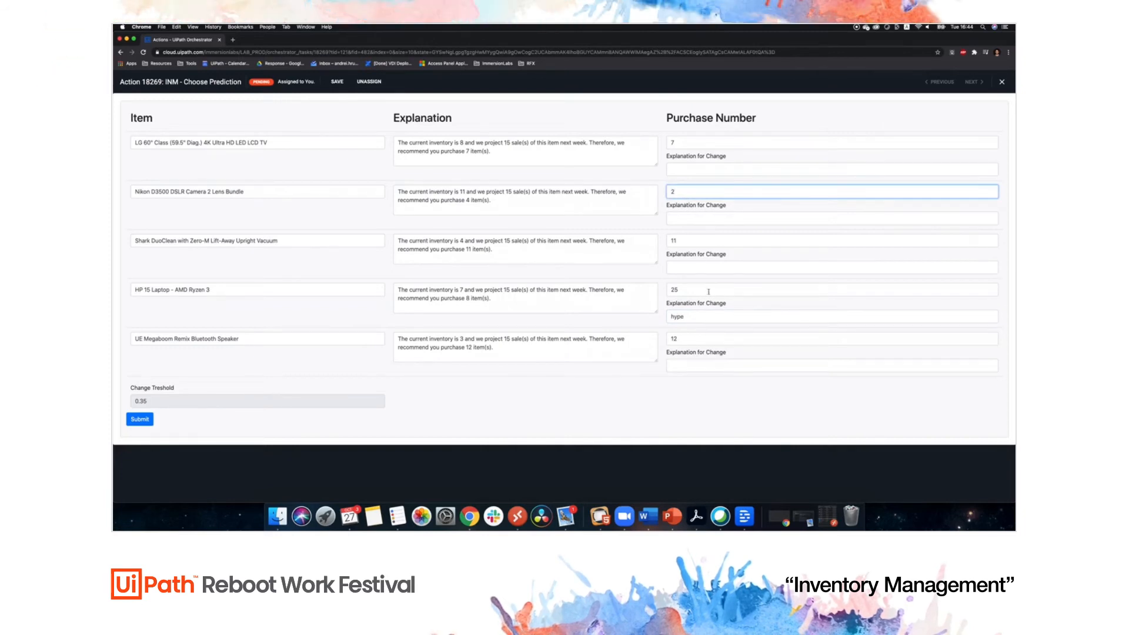
click(832, 218)
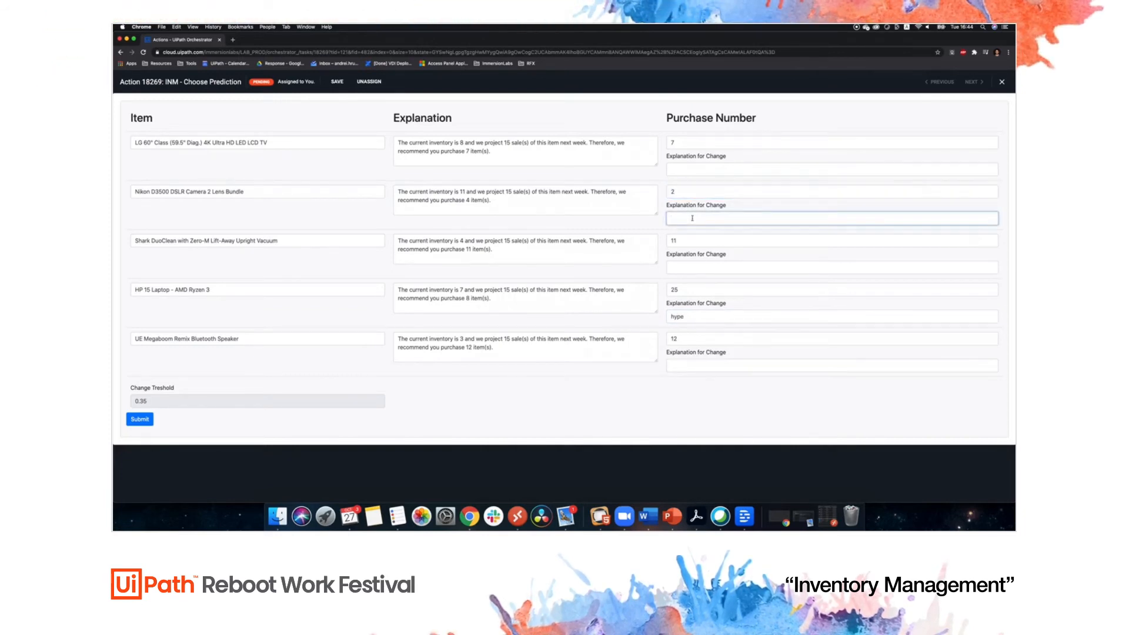
text(end of life)
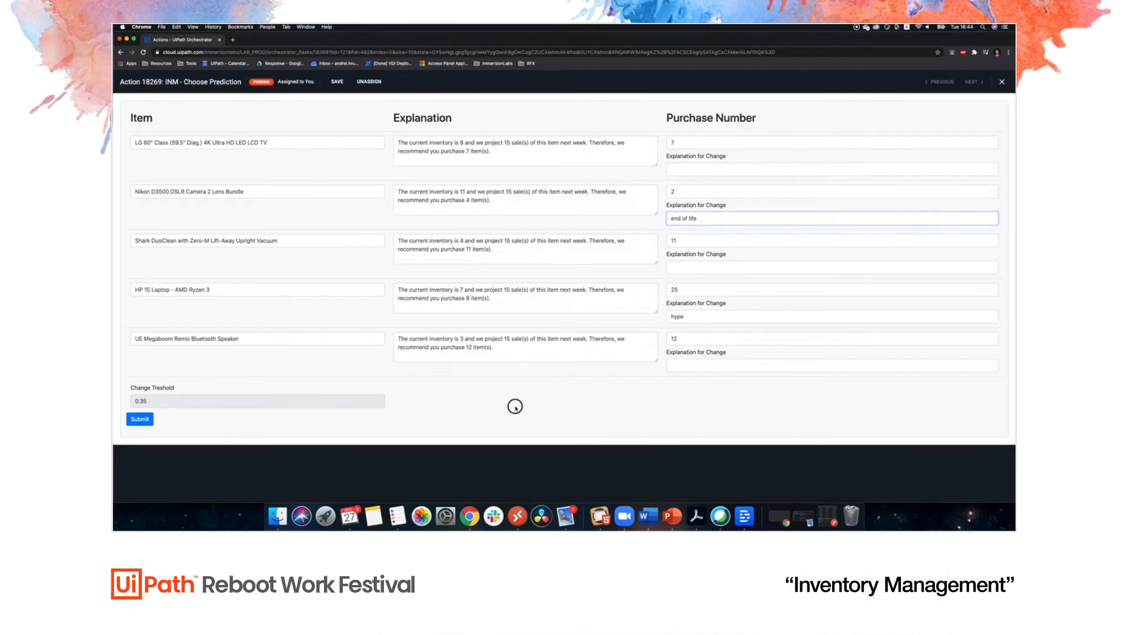
Submit the reviewed predictions and confirm completing the action
click(140, 419)
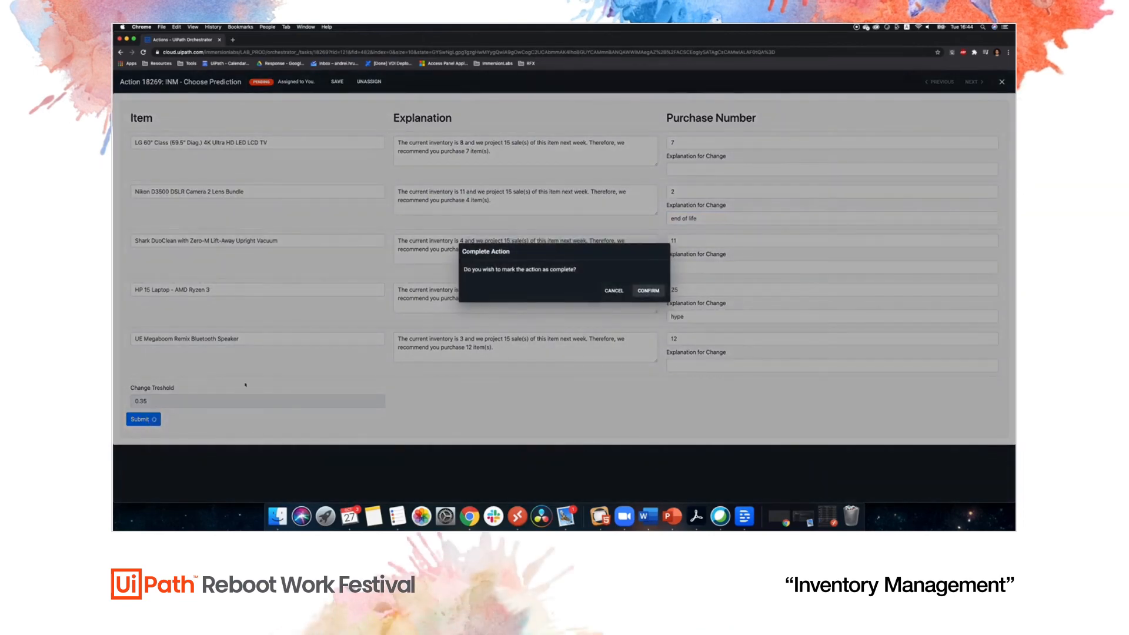
click(648, 290)
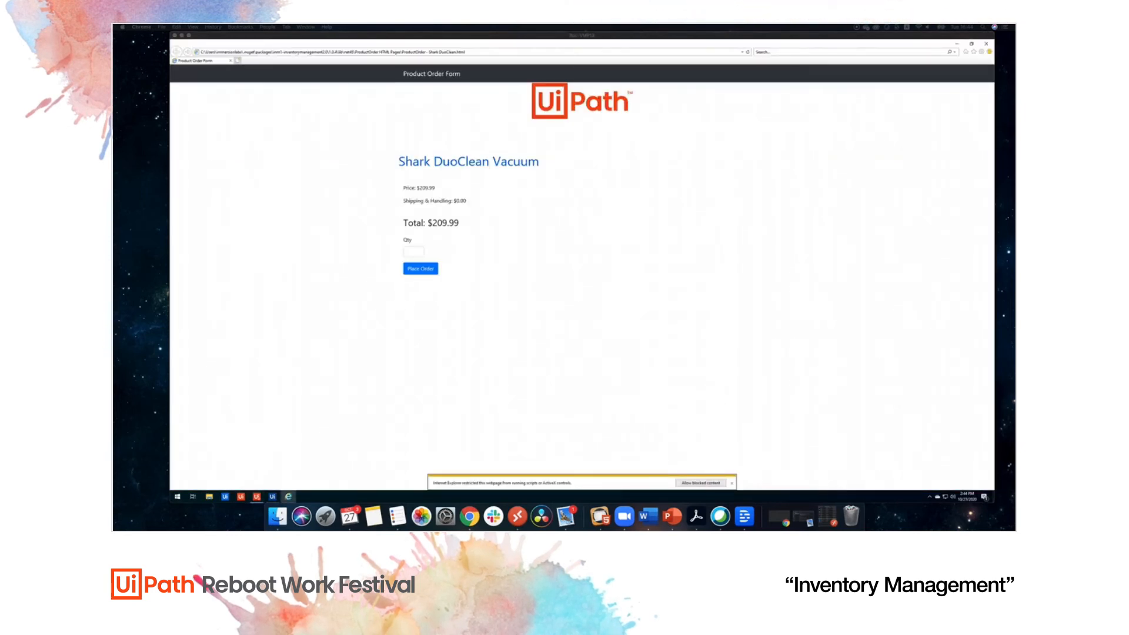
Order quantity 1 of the Shark DuoClean Vacuum and 14 of the UE Megaboom Speaker
text(1)
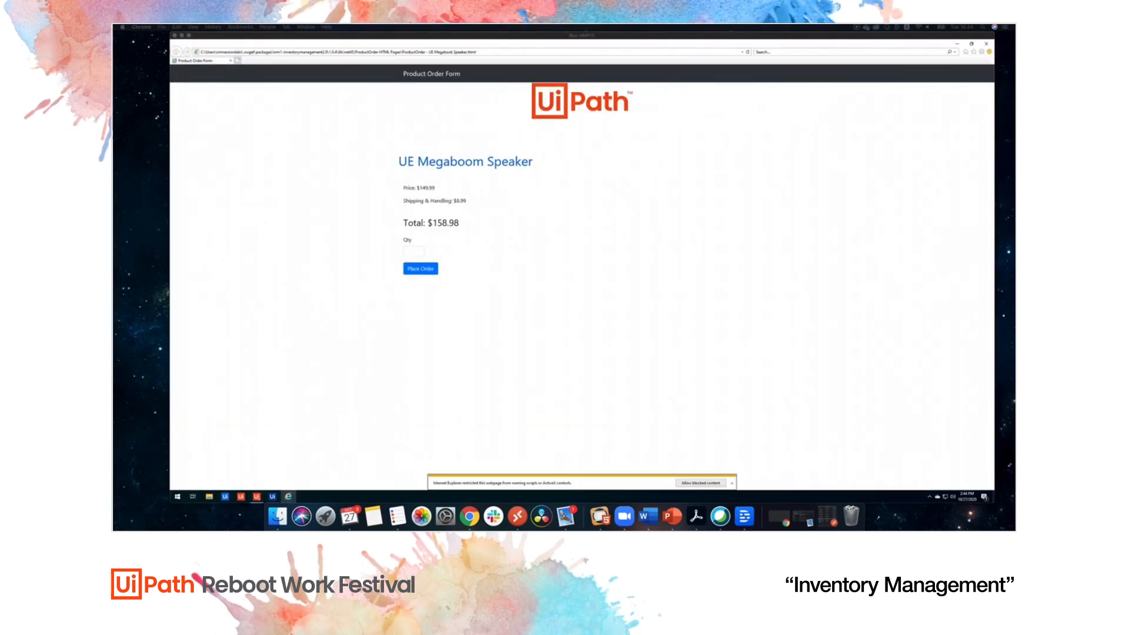
text(14)
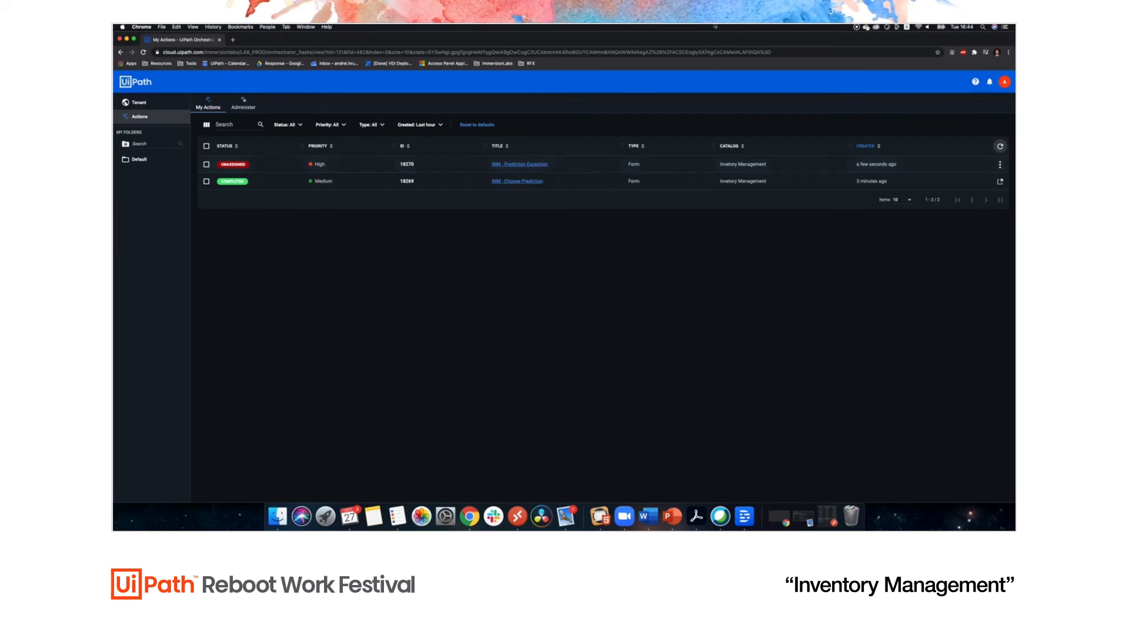
Assign the INM - Prediction Exception action to self and open it
click(999, 163)
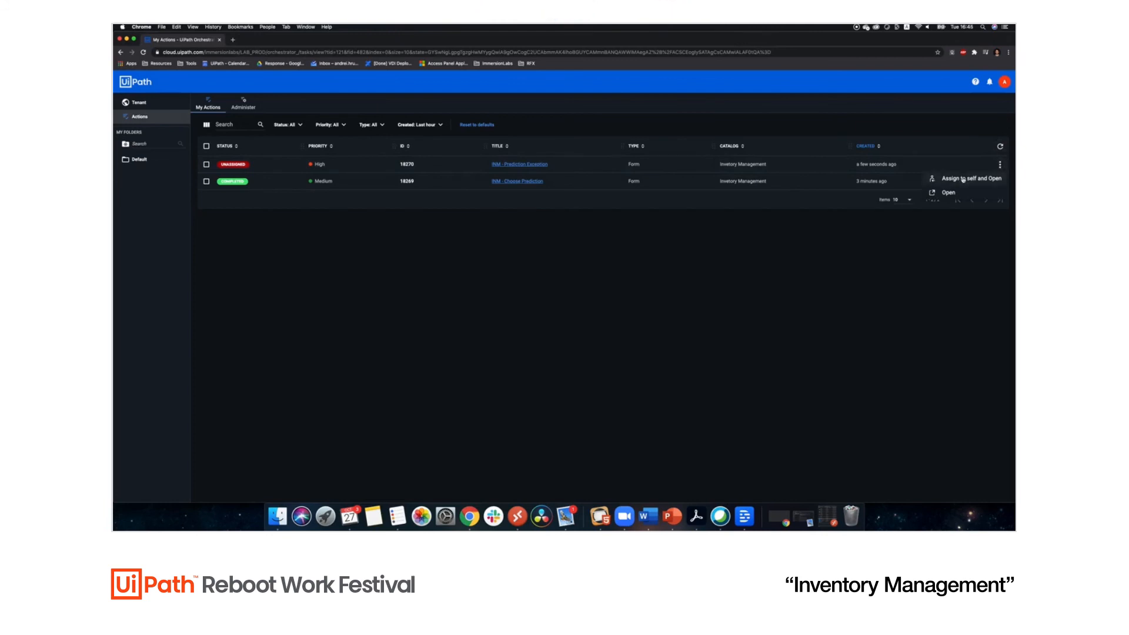
click(743, 338)
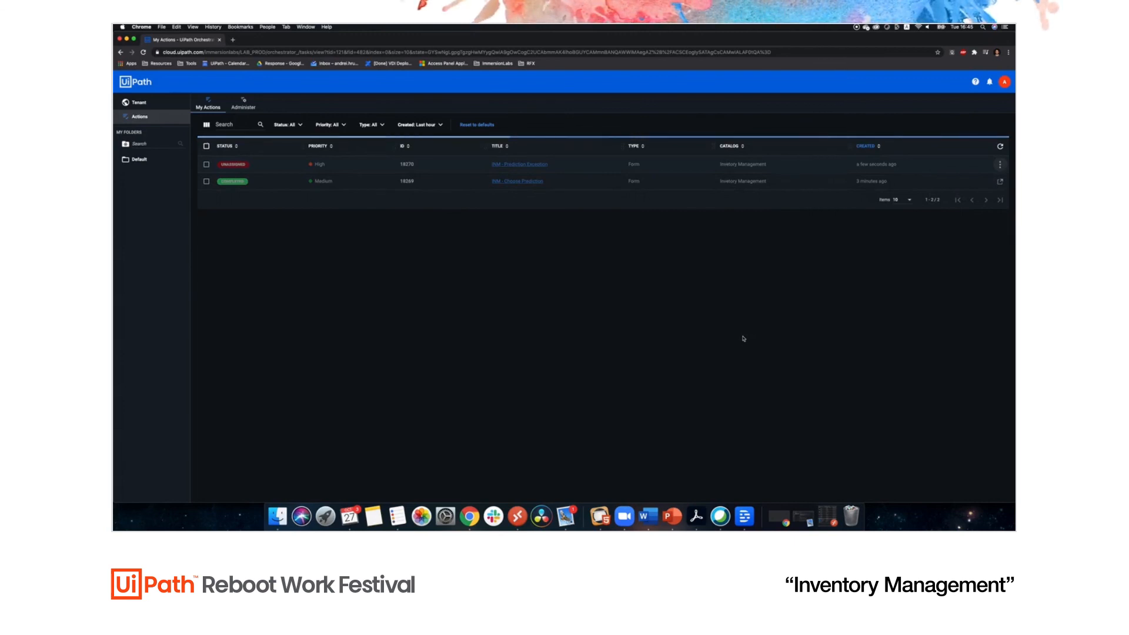
click(519, 164)
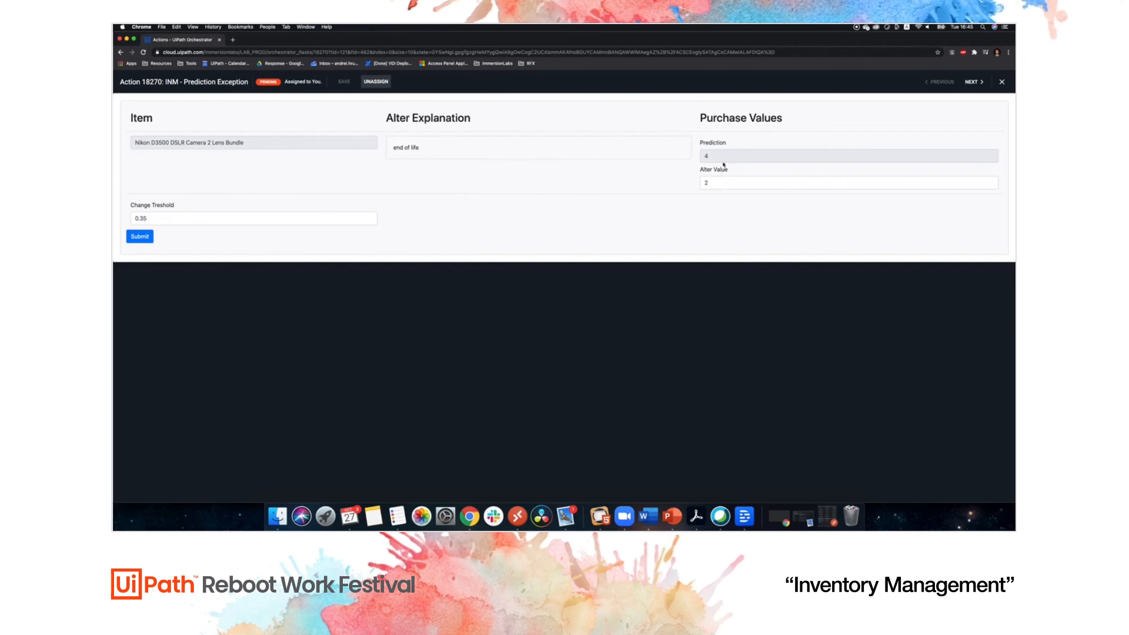
Submit and confirm approval of lowering the Nikon D5500 camera purchase from 4 to 2
click(139, 236)
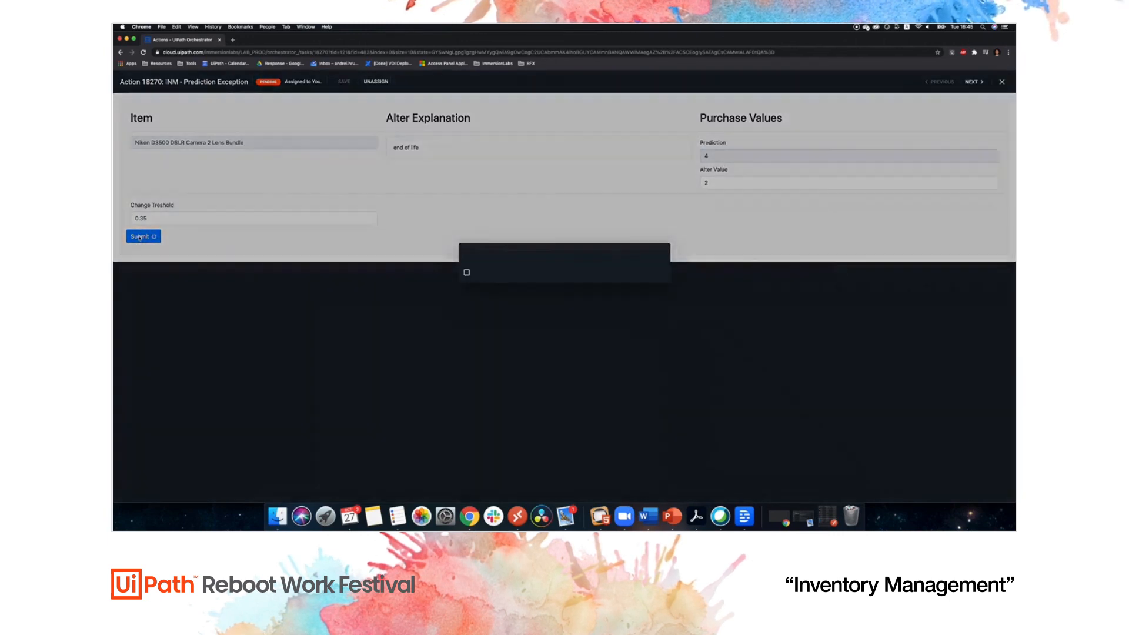
click(144, 236)
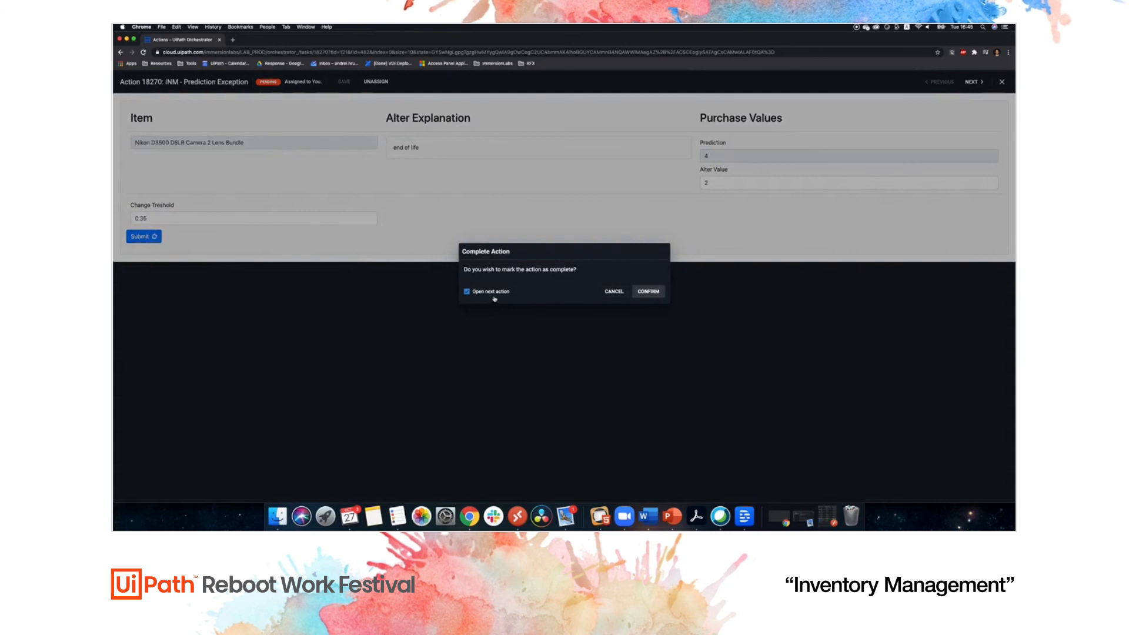
click(648, 292)
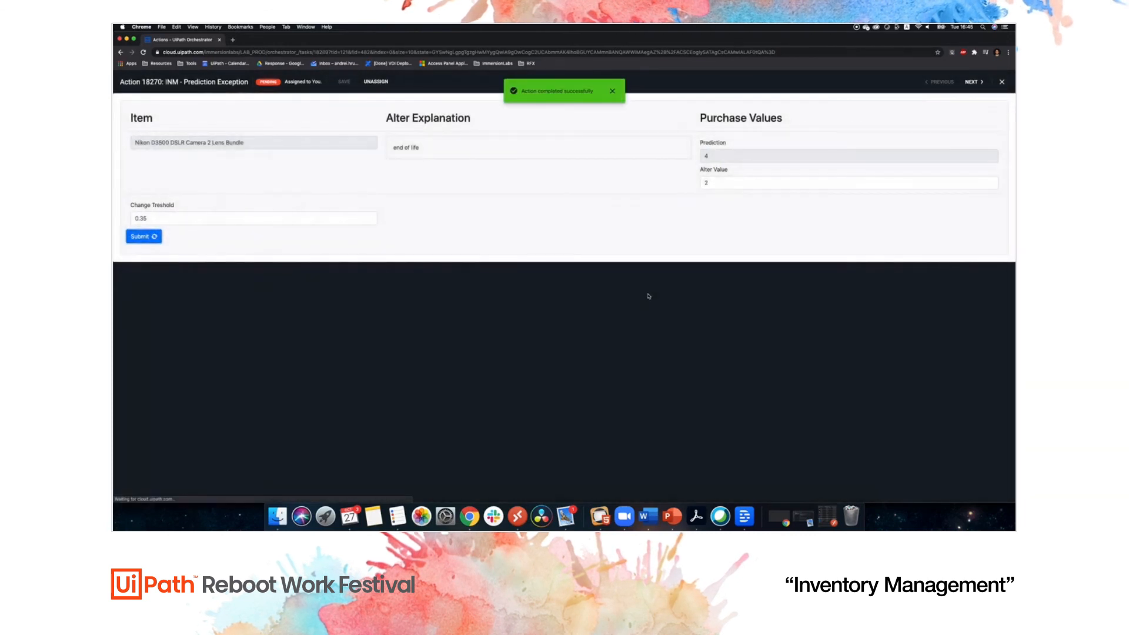